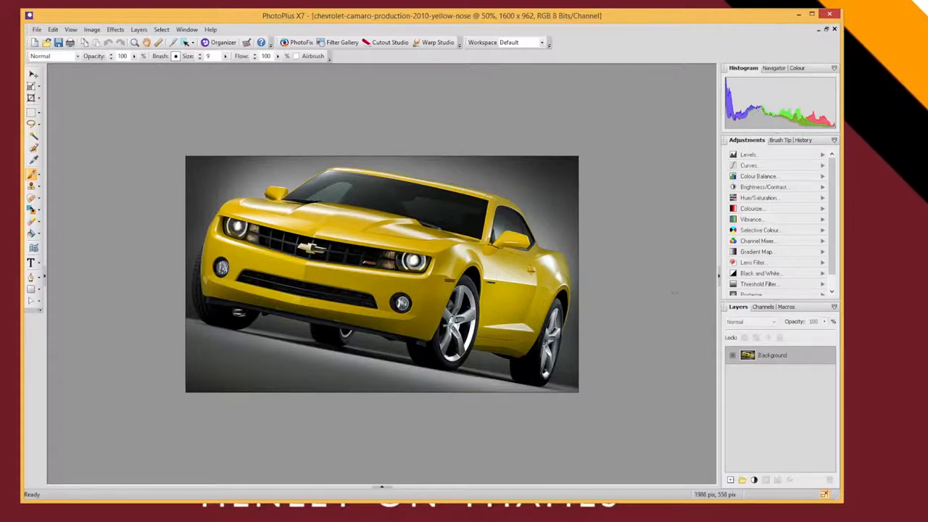
mouse_move(651, 247)
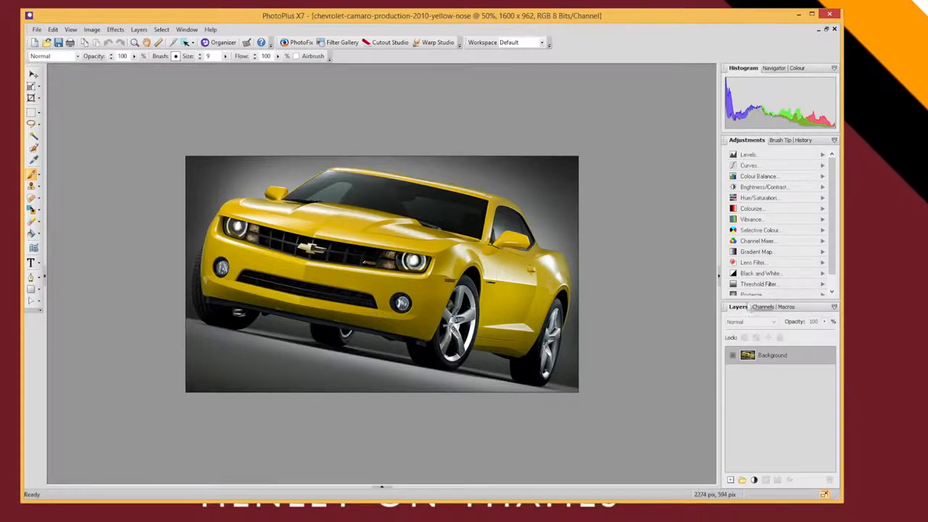
- Toggle the Background layer's visibility and promote it to an editable Layer 1
right_click(771, 356)
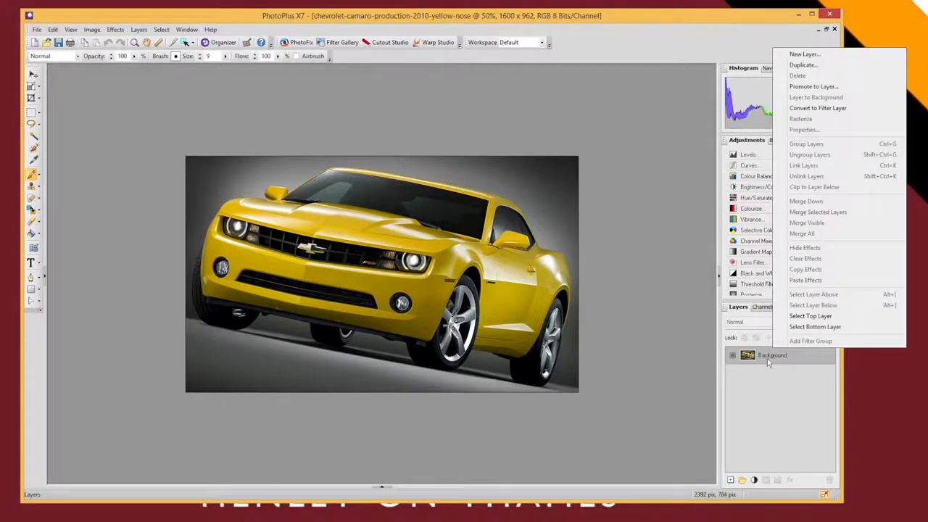
click(734, 355)
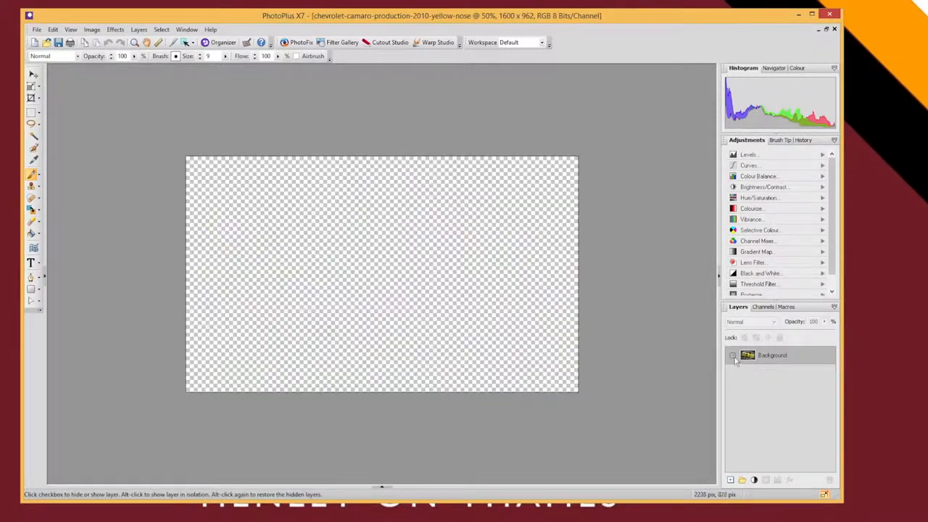
click(734, 355)
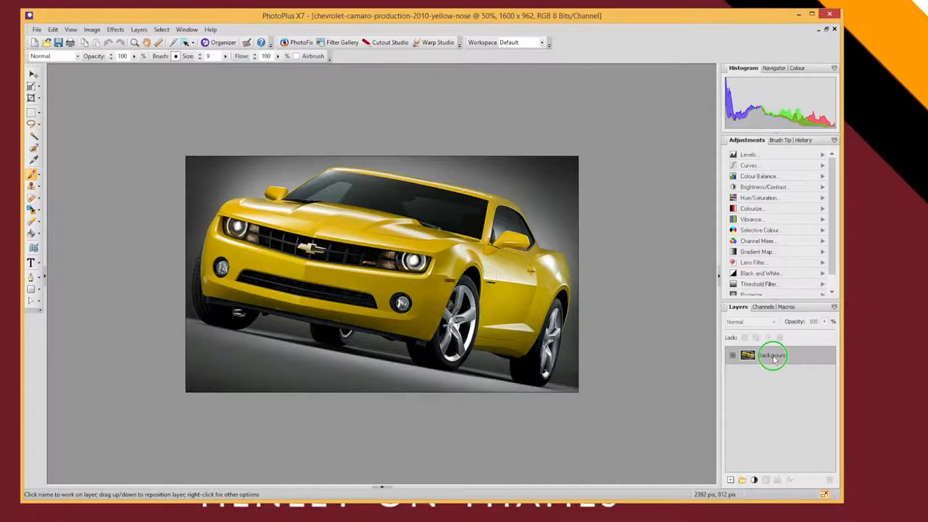
right_click(772, 354)
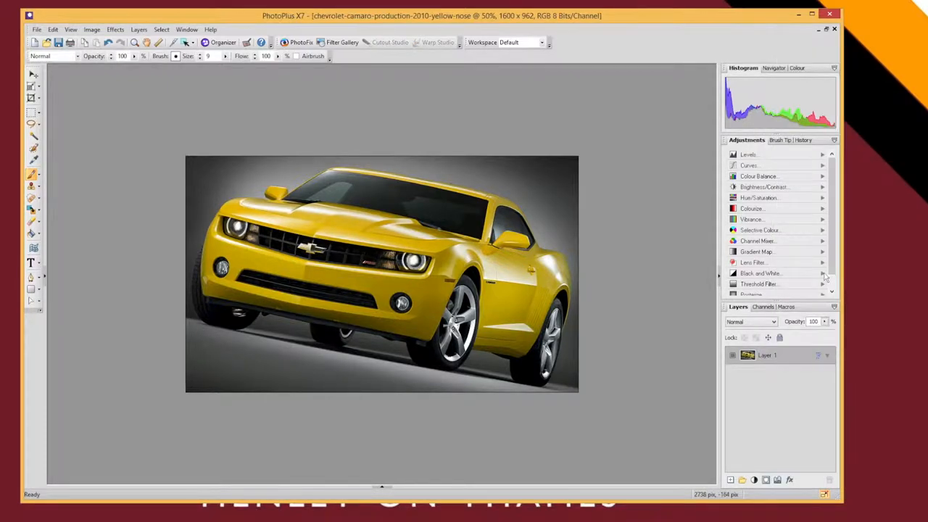
- Start Image > Adjust > Replace Colour and ready the Colour Picker to sample the car
click(91, 29)
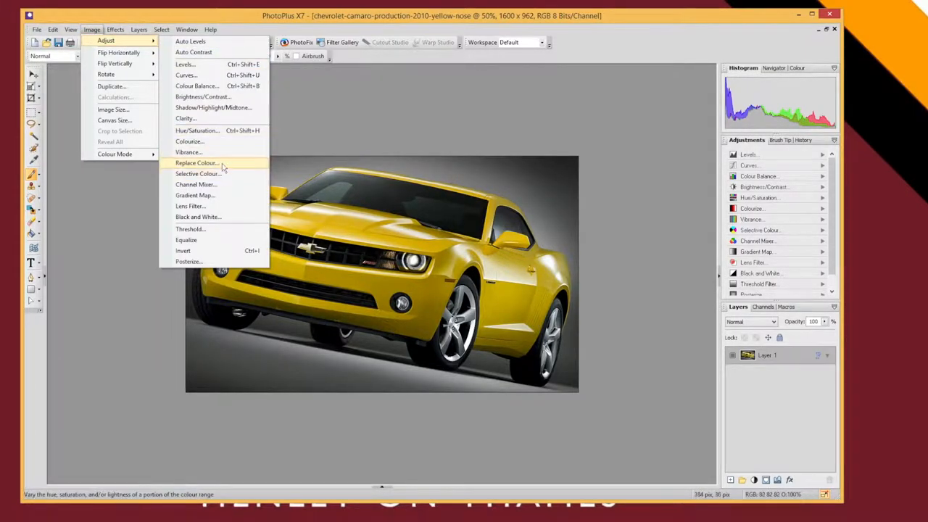
click(197, 163)
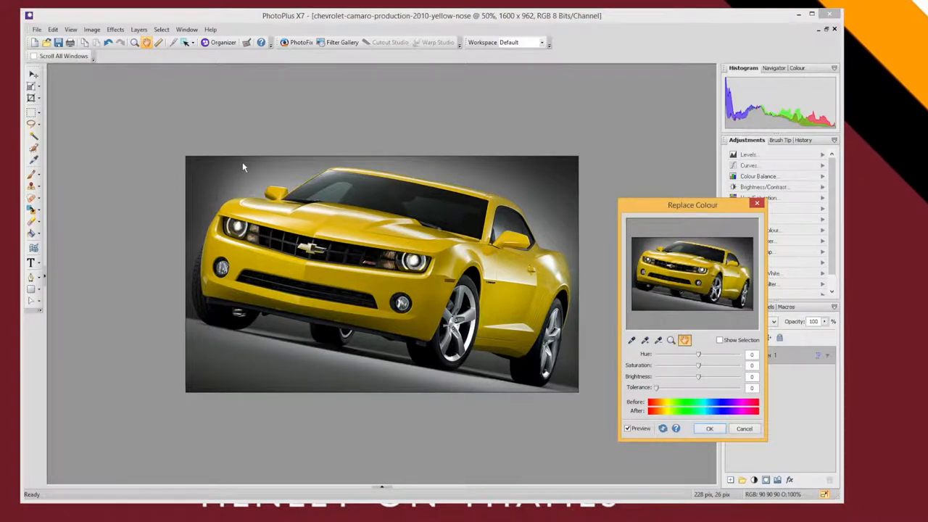
drag(692, 205, 679, 174)
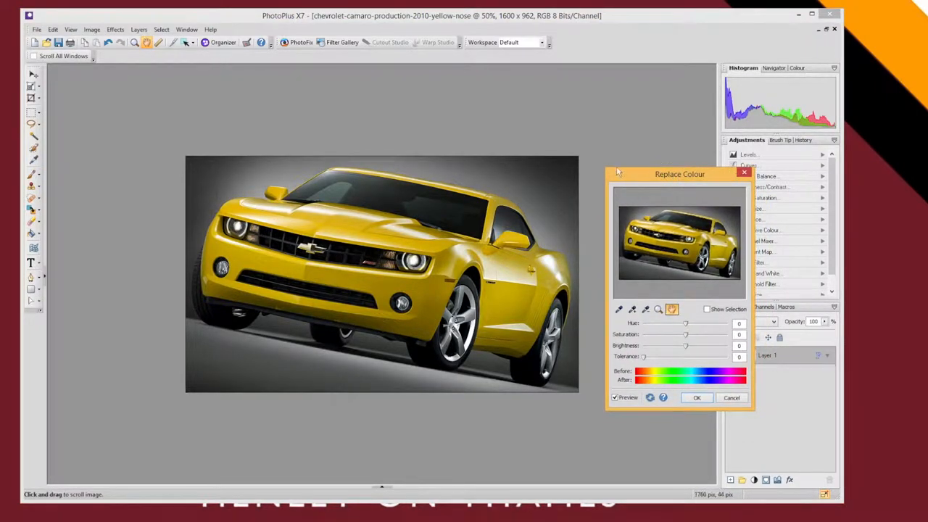
click(617, 311)
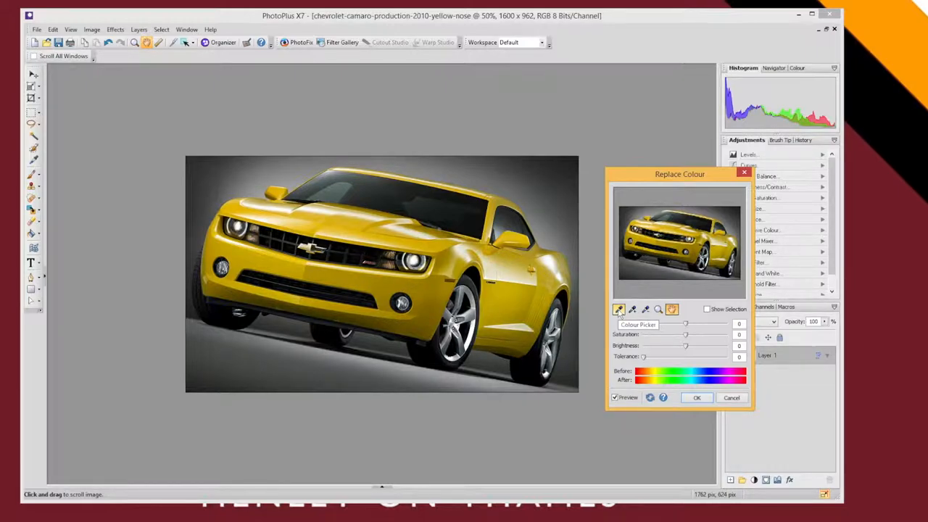
- Sample the Camaro's yellow paint, show the selection mask and raise Tolerance to cover the bodywork
click(618, 311)
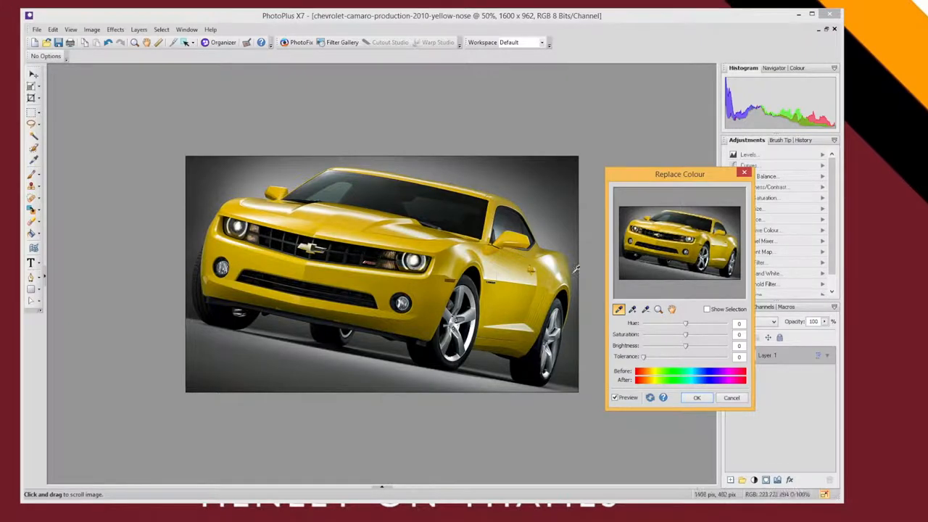
mouse_move(689, 267)
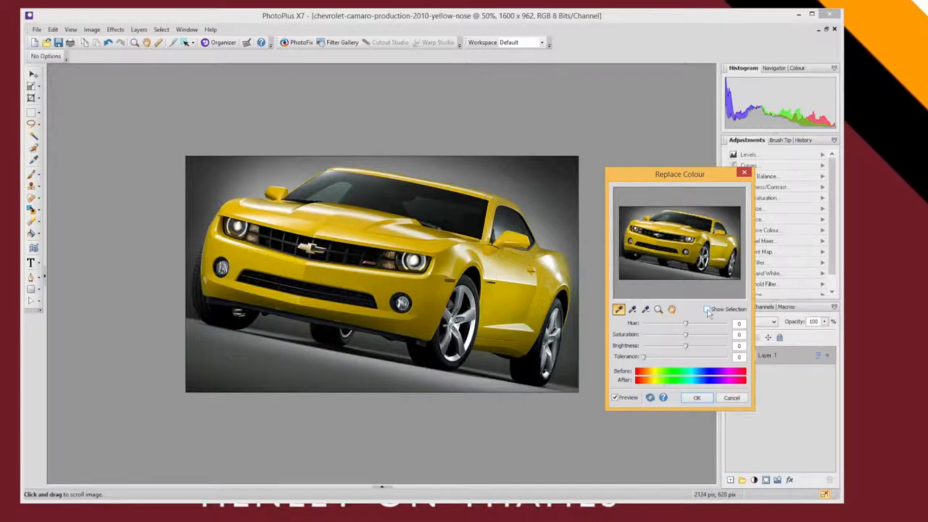
click(708, 309)
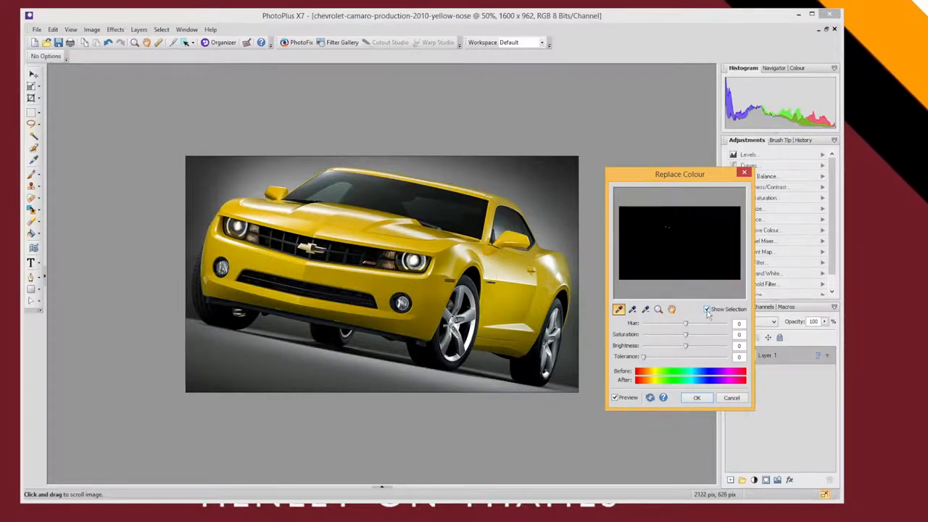
mouse_move(678, 233)
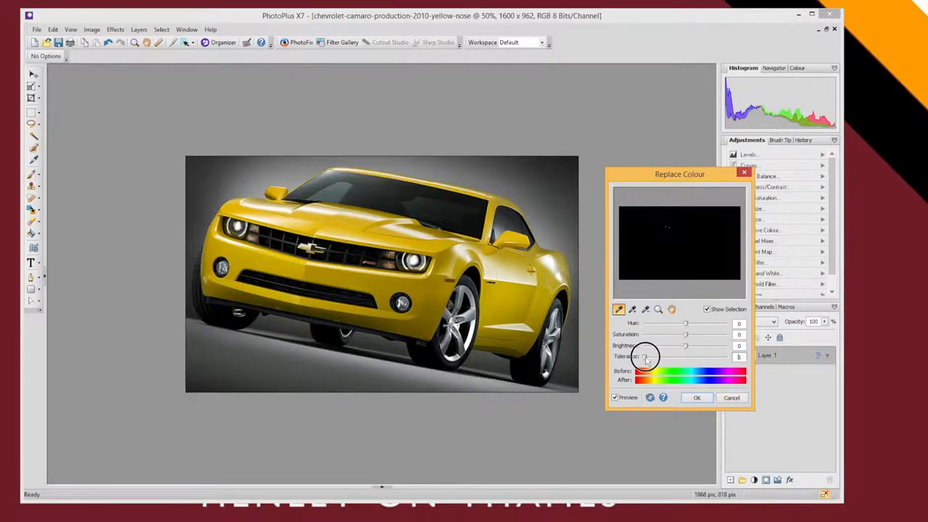
drag(646, 357, 661, 357)
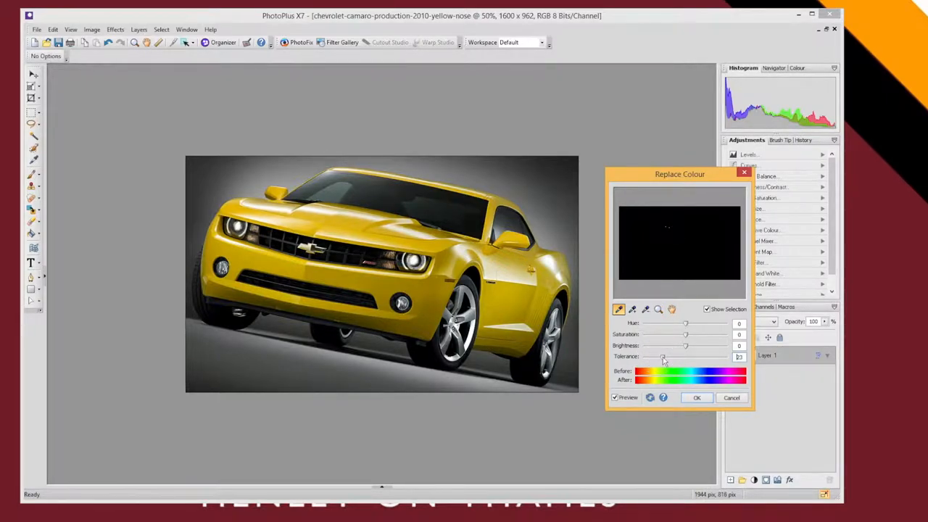
drag(661, 357, 673, 357)
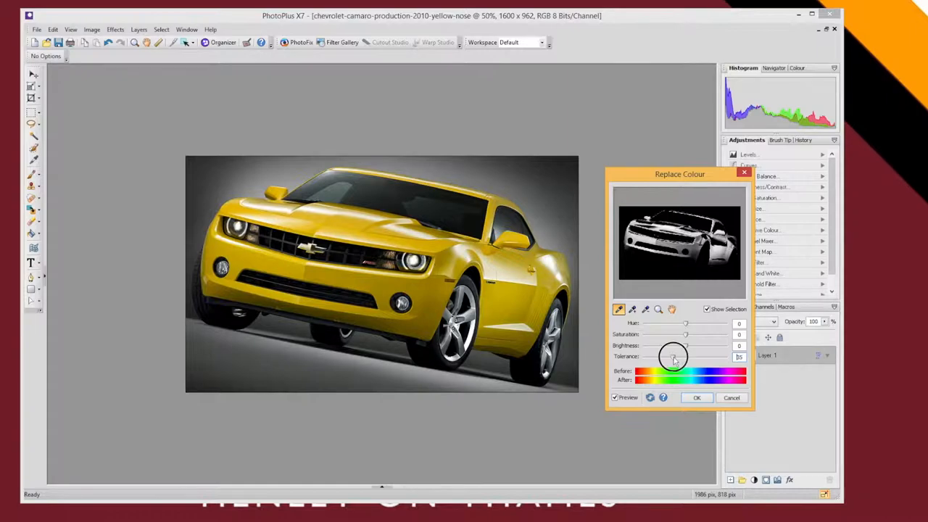
drag(674, 356, 679, 357)
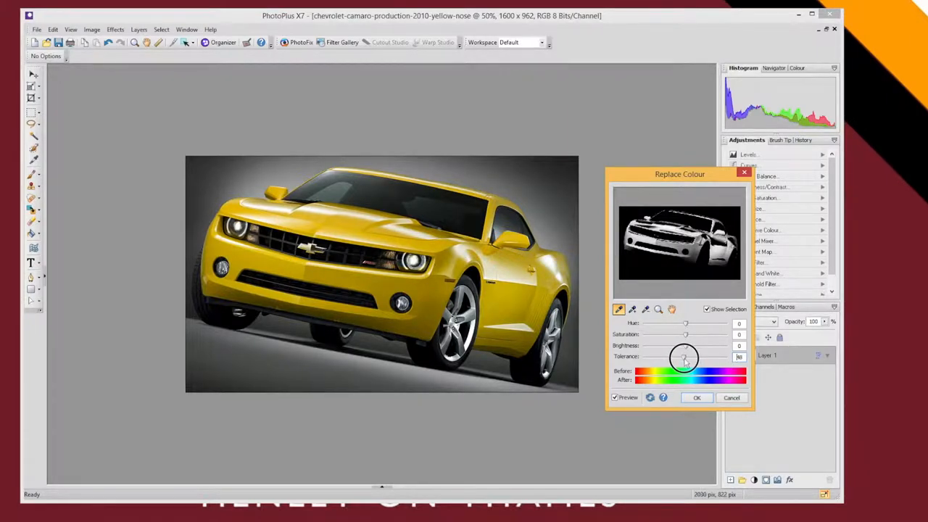
drag(685, 357, 684, 356)
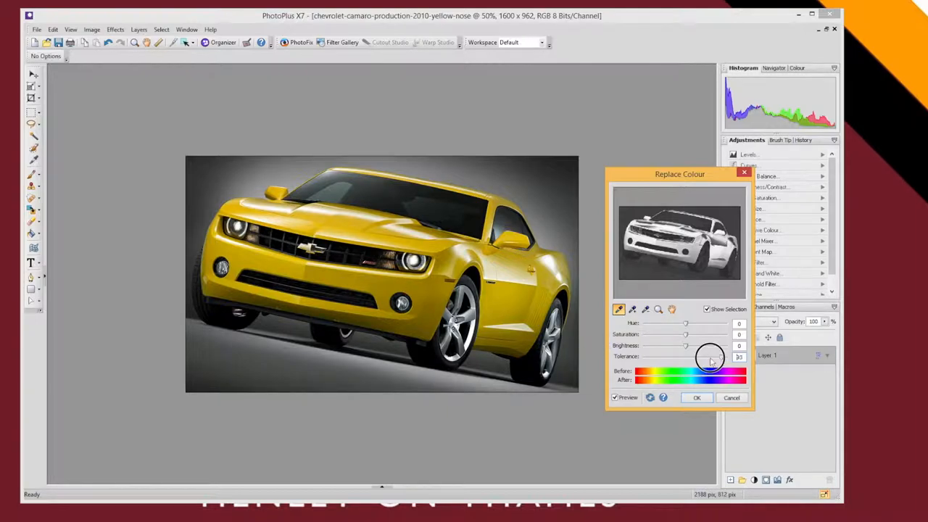
drag(710, 357, 678, 357)
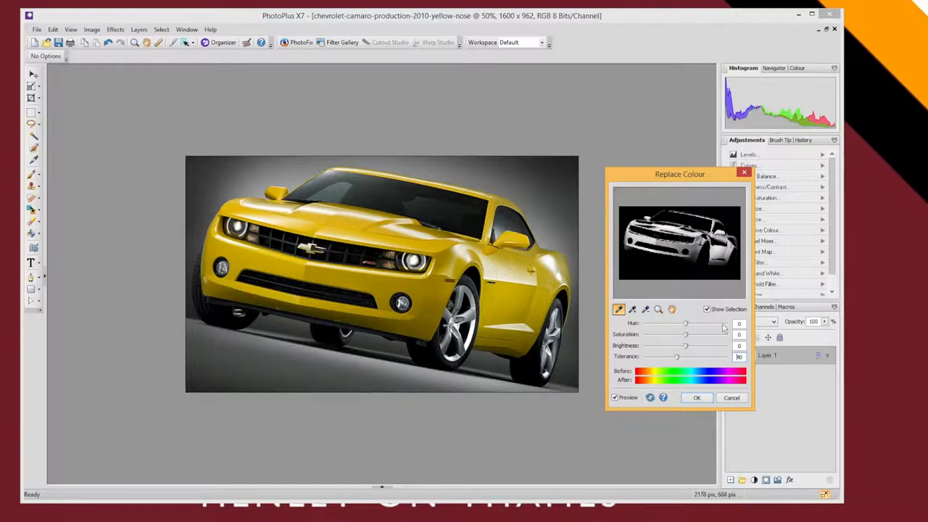
mouse_move(656, 328)
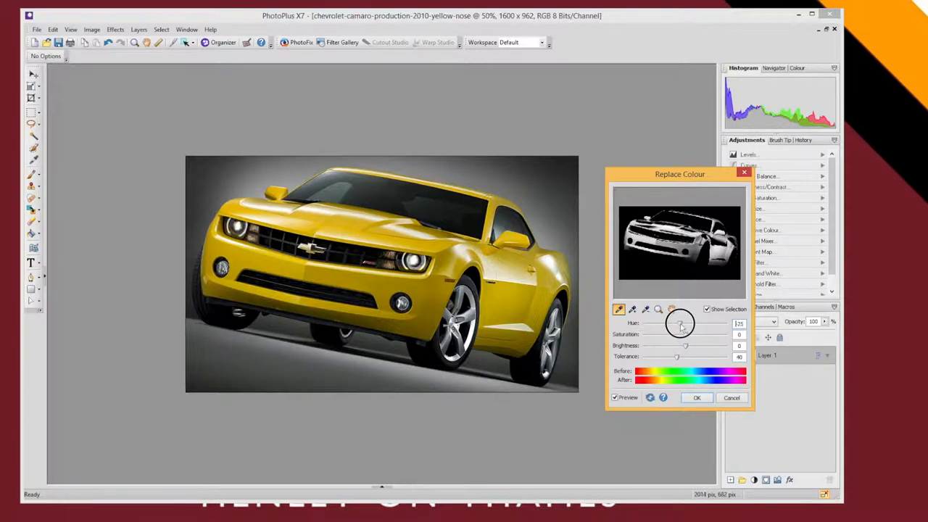
- Shift the Hue slider so the yellow paint passes through green to a magenta-pink
drag(681, 325, 668, 325)
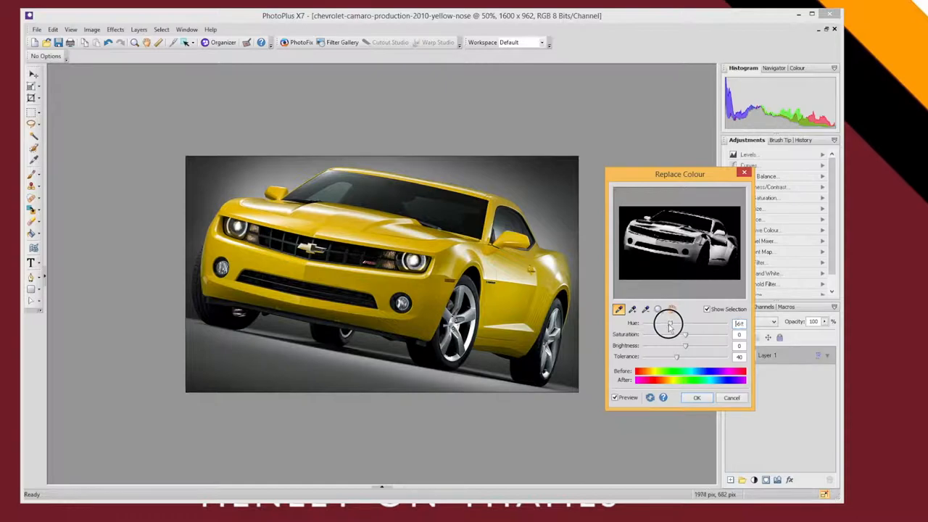
drag(670, 323, 664, 323)
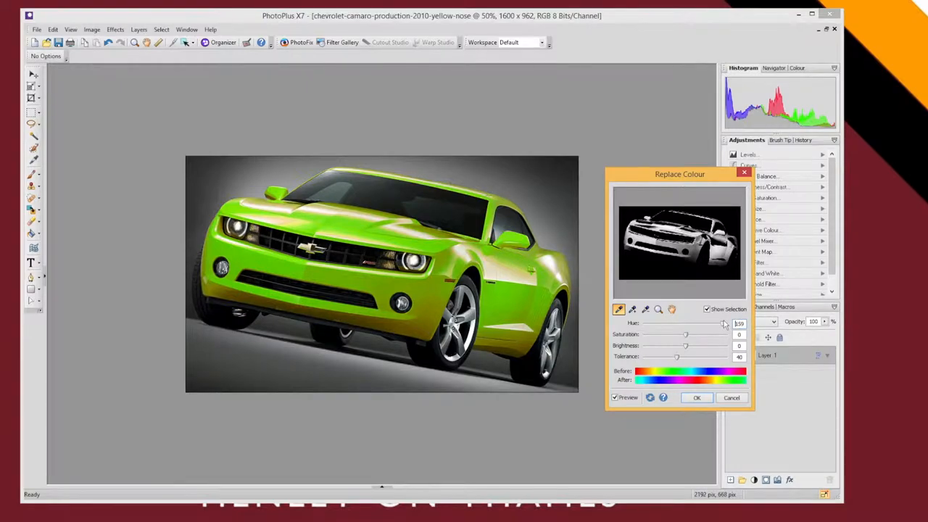
drag(722, 323, 725, 325)
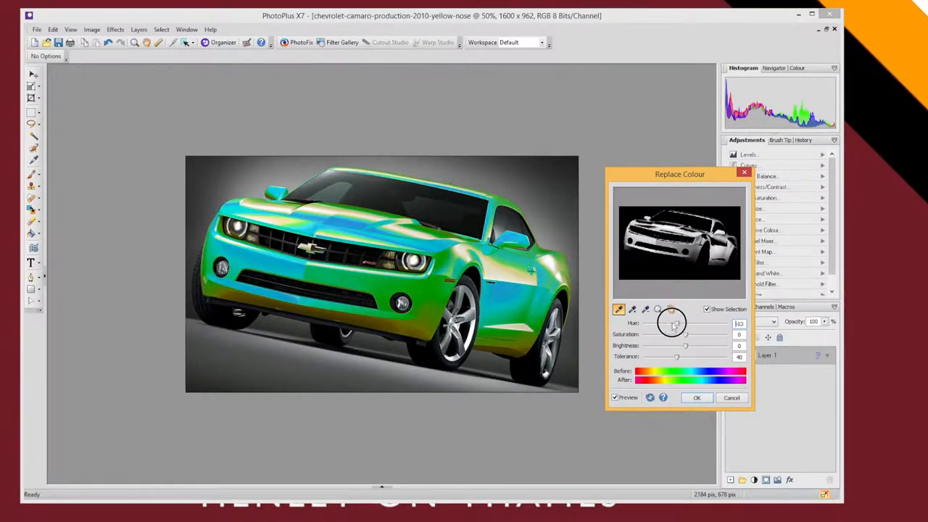
drag(675, 322, 661, 322)
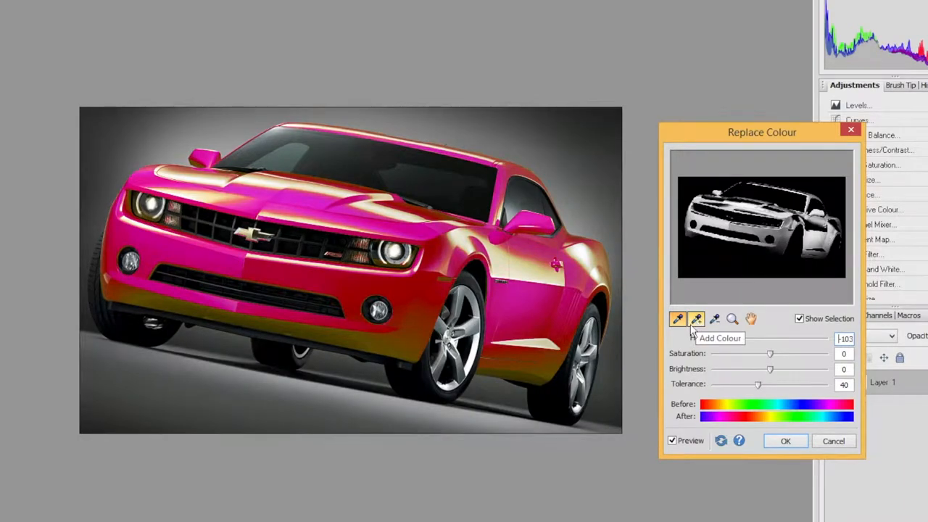
mouse_move(699, 328)
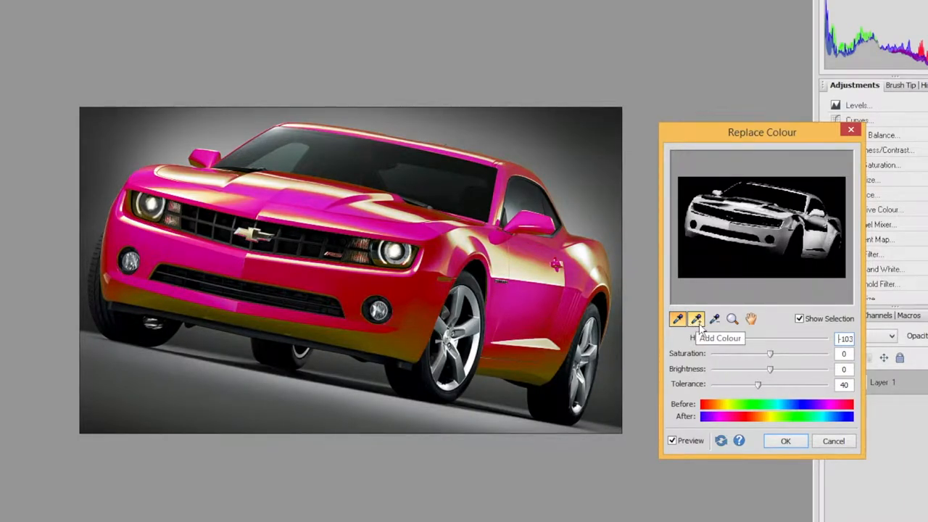
- Use Add Colour to pick up the remaining yellow patches on the lower bodywork
click(696, 319)
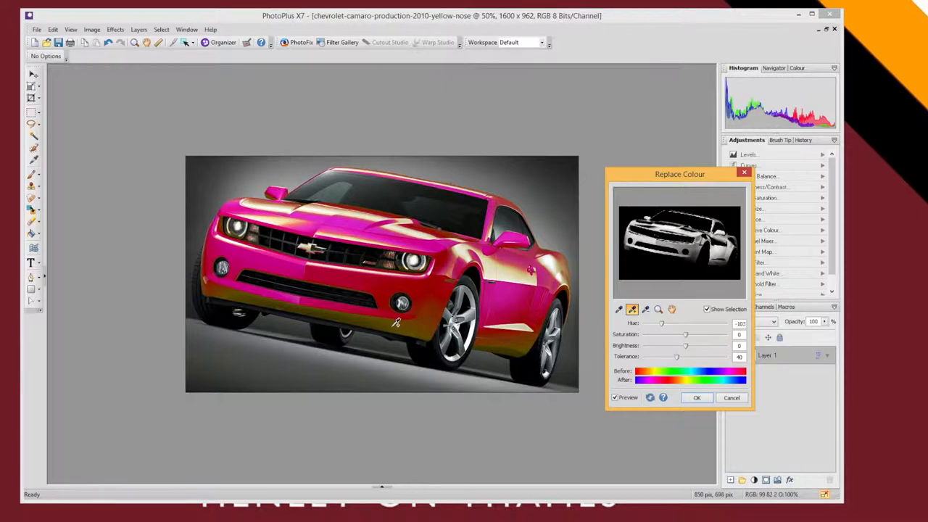
mouse_move(398, 322)
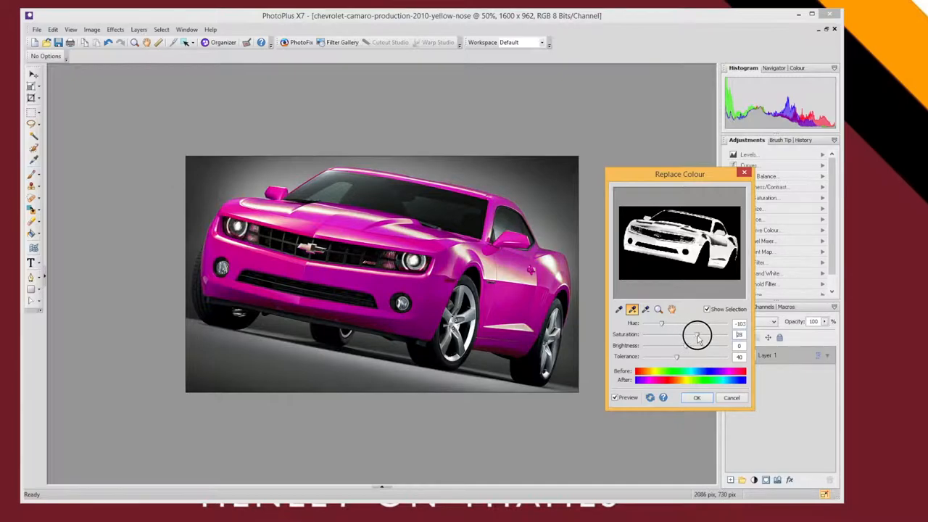
- Raise Saturation and lower Brightness so the pink becomes a deep magenta
drag(697, 334, 670, 334)
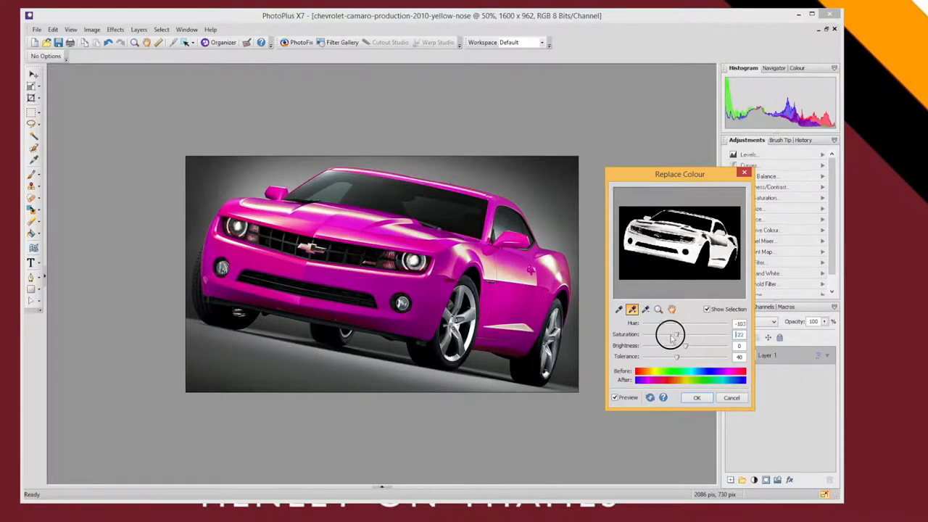
drag(670, 333, 665, 334)
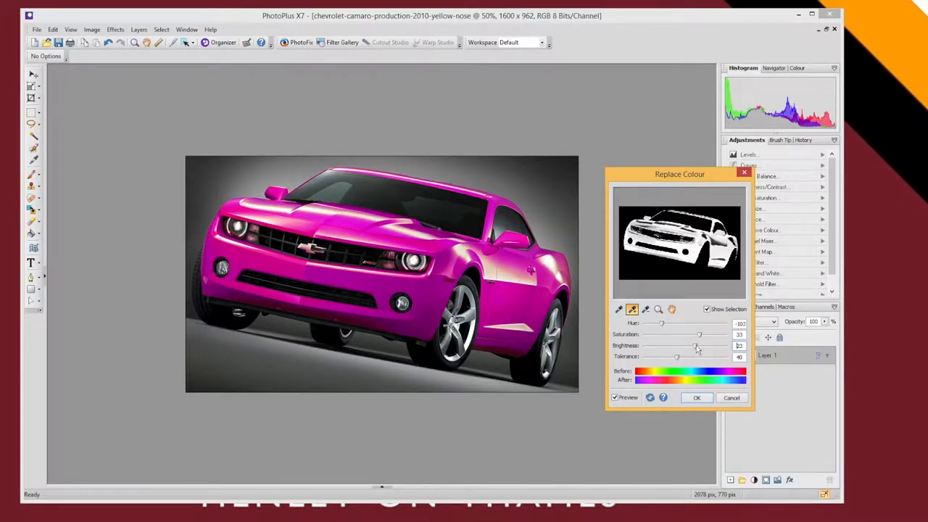
drag(699, 346, 673, 345)
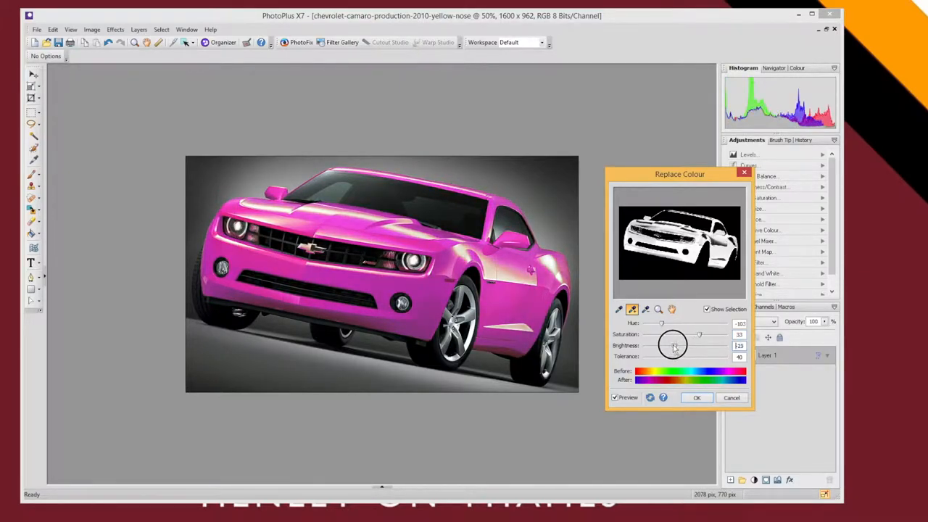
drag(673, 345, 670, 346)
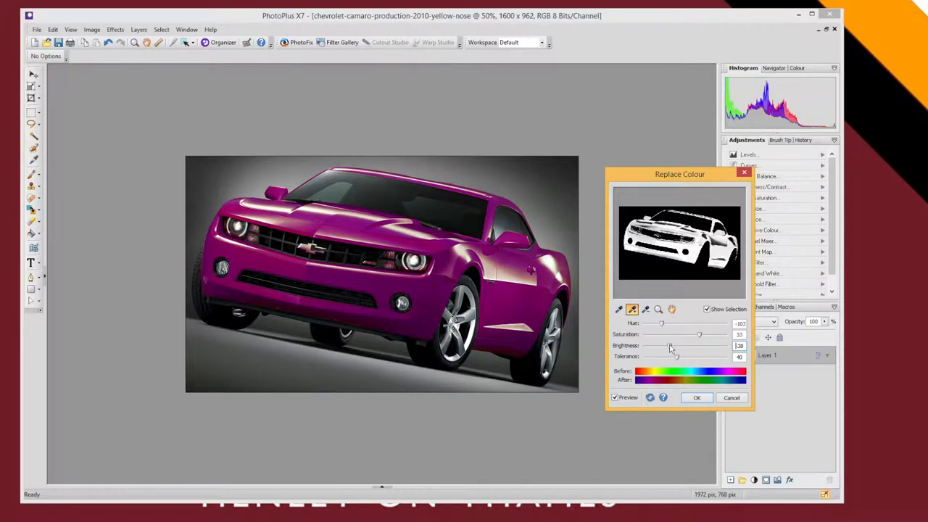